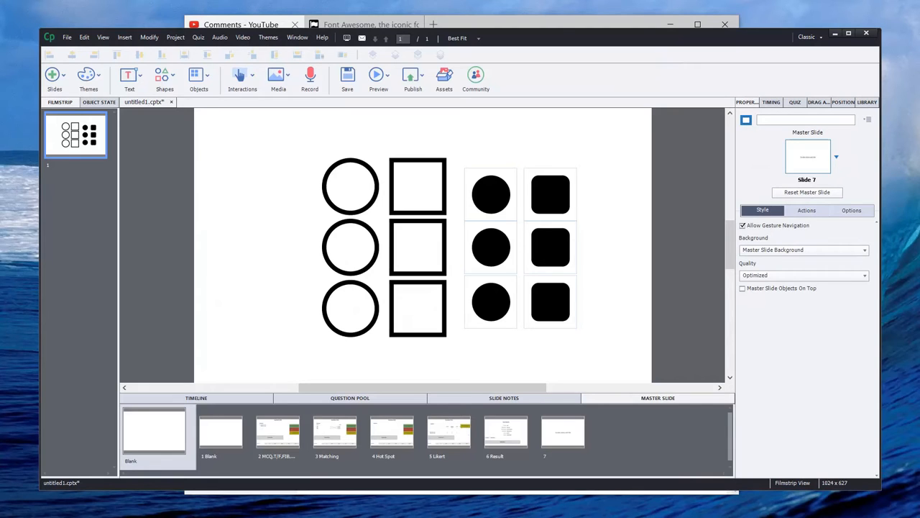
mouse_move(580, 161)
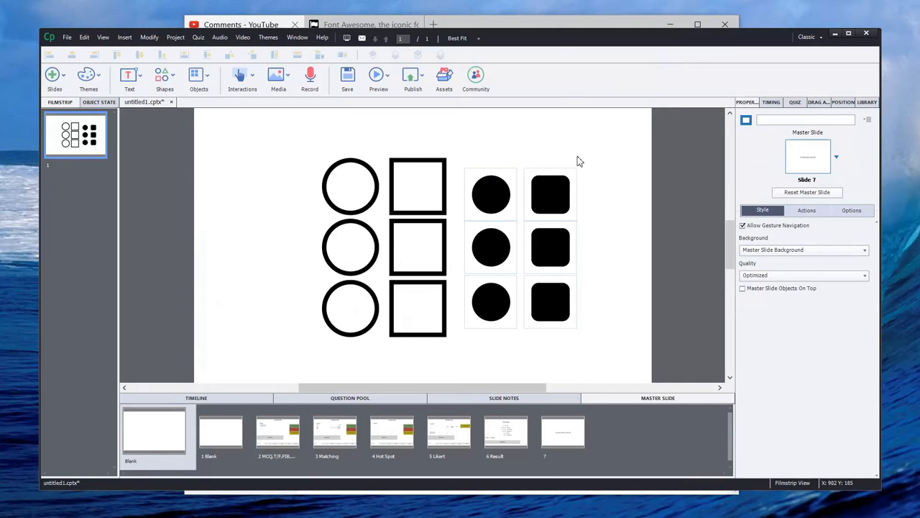
mouse_move(590, 247)
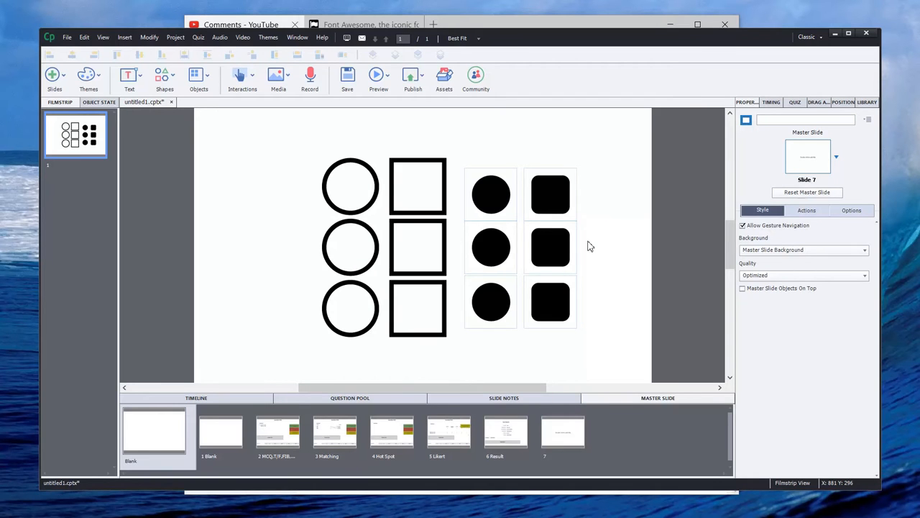
Give the three outlined circles a stroke width of 20
click(353, 187)
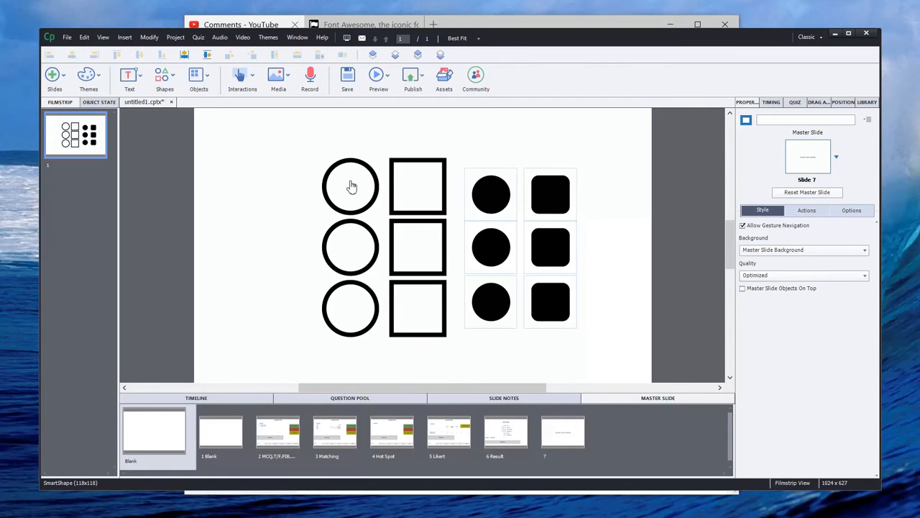
click(351, 185)
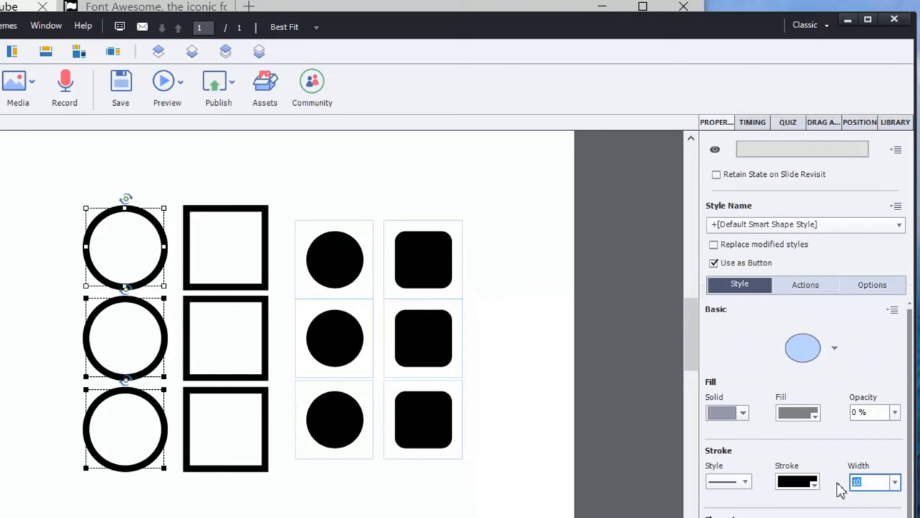
text(20)
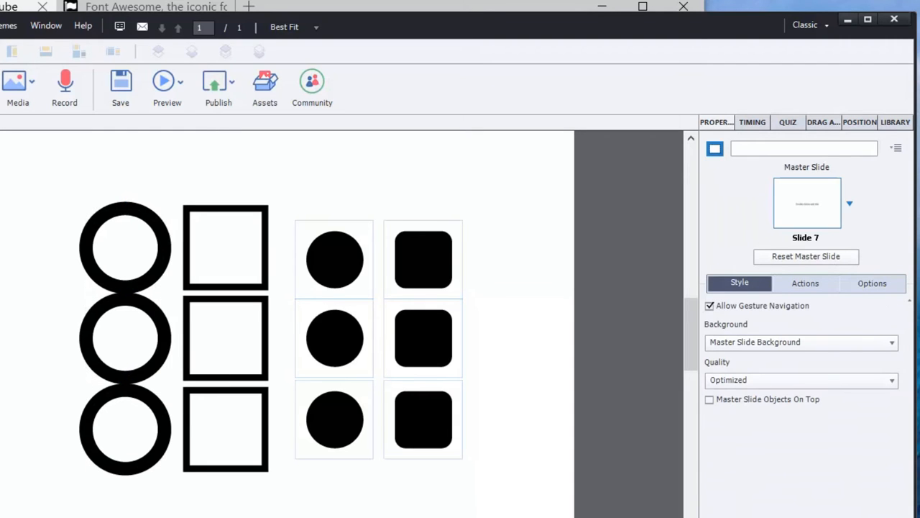
mouse_move(140, 225)
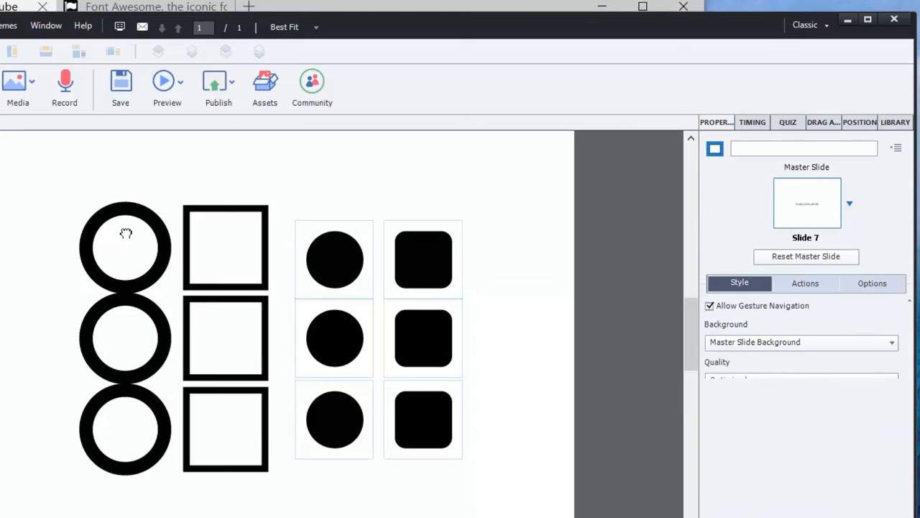
Select the top thick-outlined circle to view its Normal object state
click(126, 247)
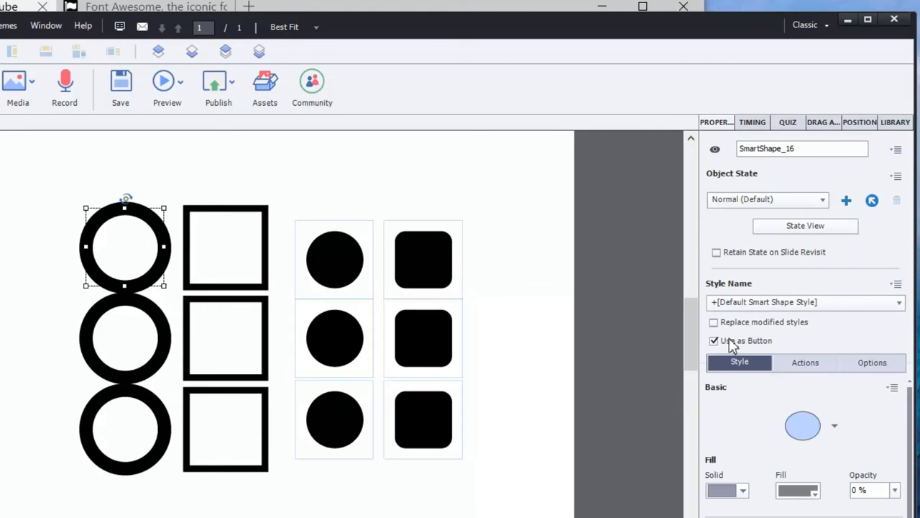
mouse_move(730, 344)
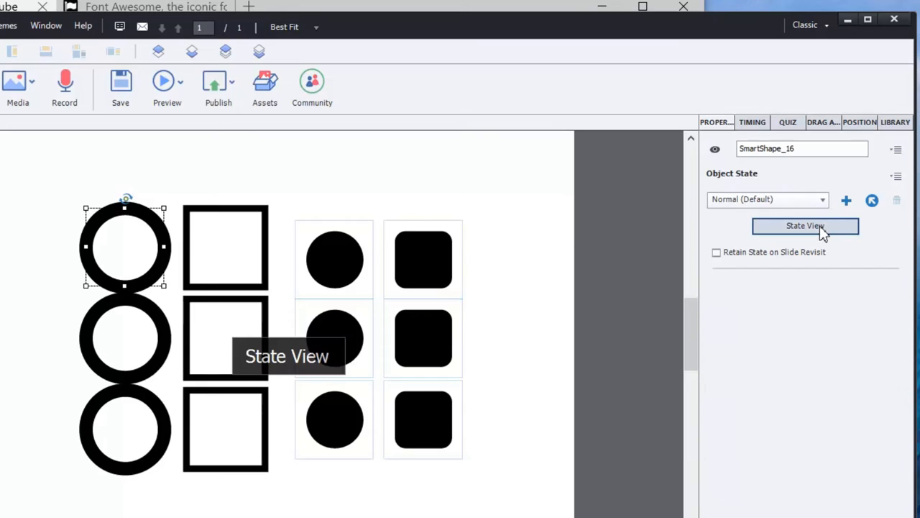
Open State View for the top circle to add a grey-filled Selected state
click(805, 225)
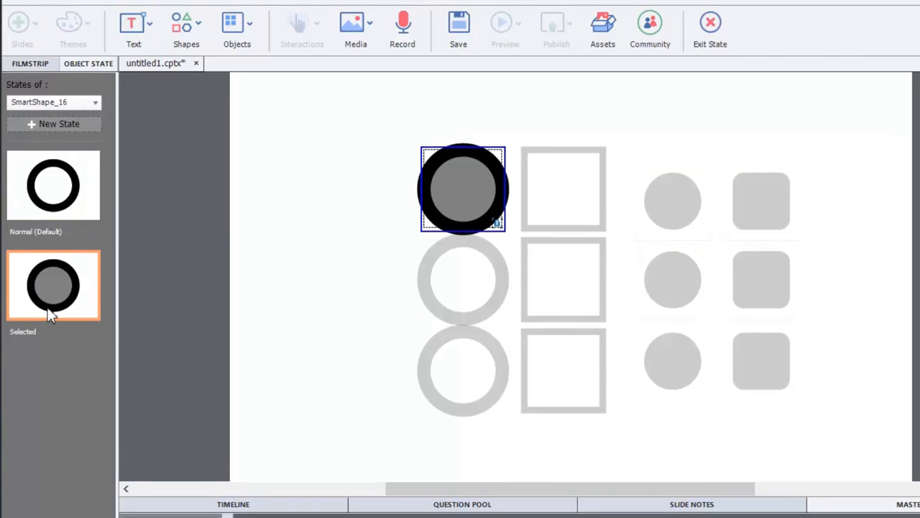
mouse_move(381, 171)
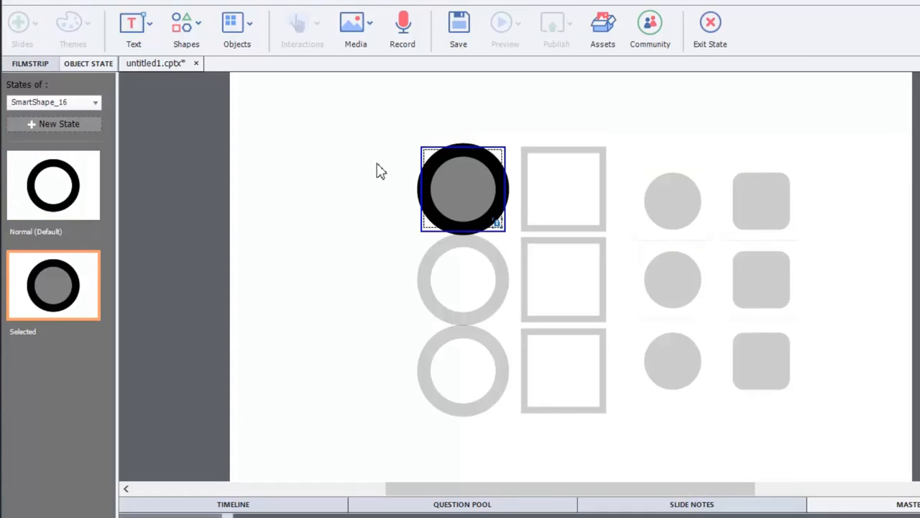
mouse_move(375, 299)
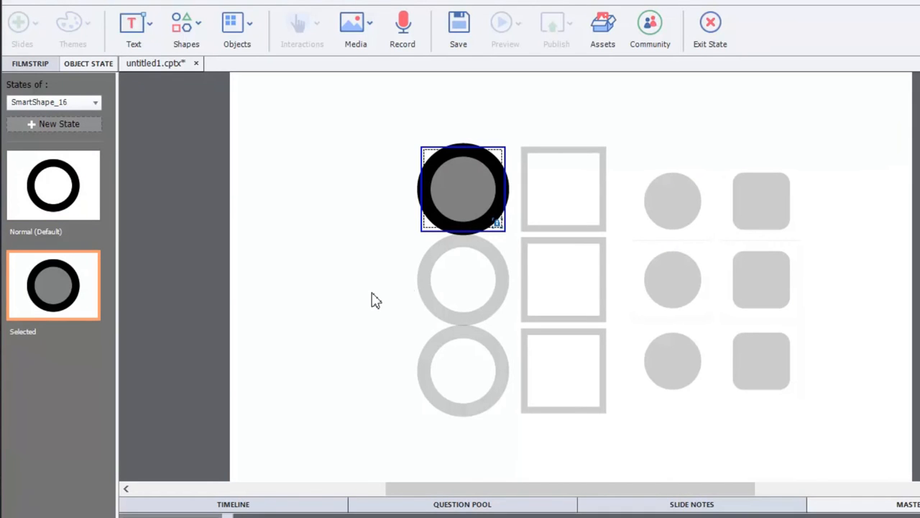
mouse_move(433, 188)
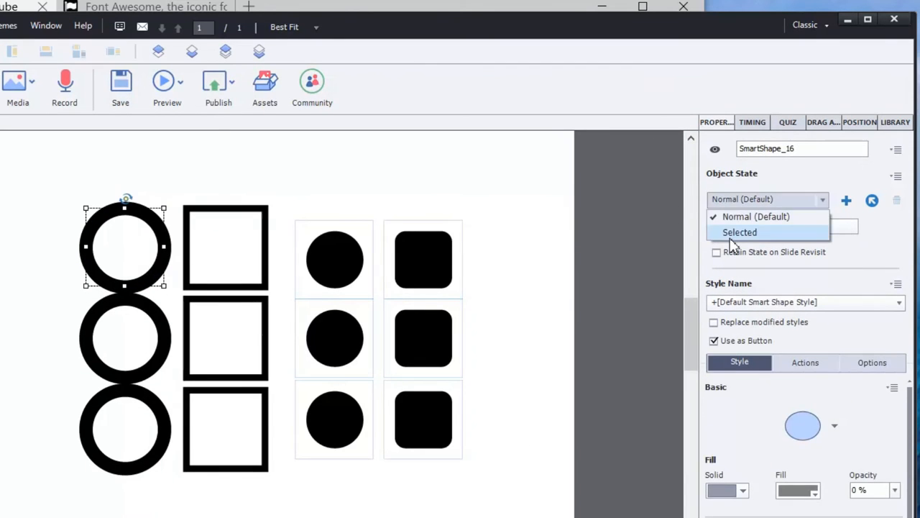
click(740, 231)
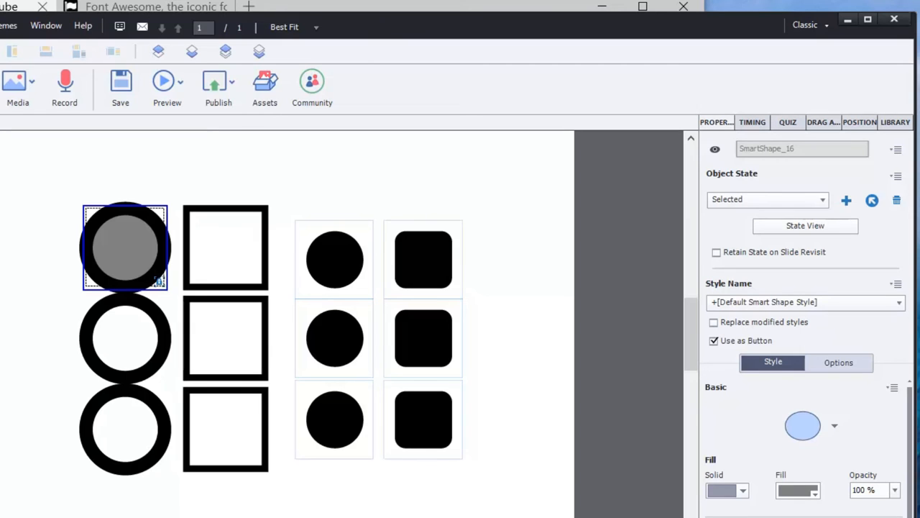
mouse_move(119, 320)
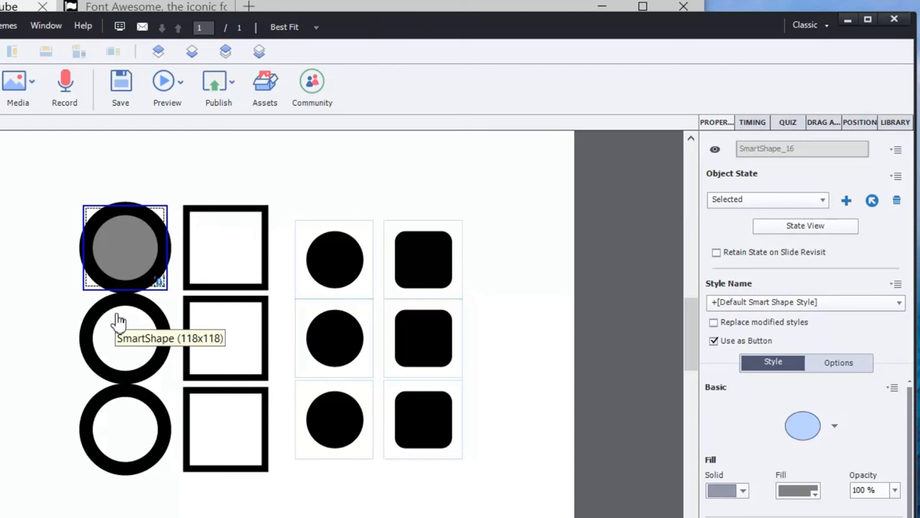
mouse_move(56, 365)
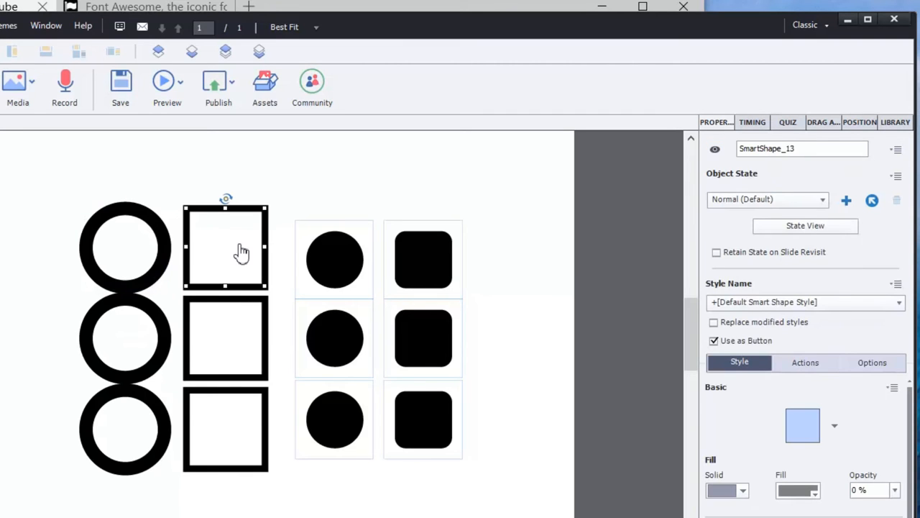
mouse_move(836, 432)
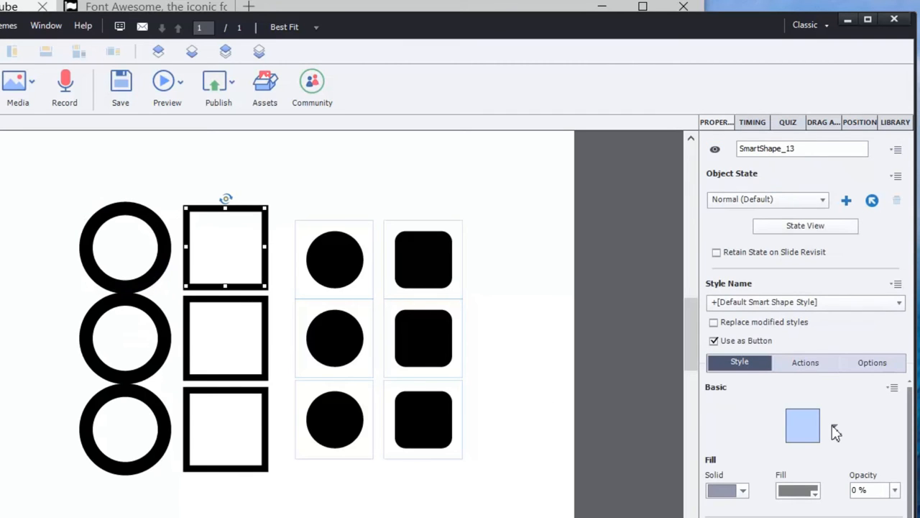
click(767, 200)
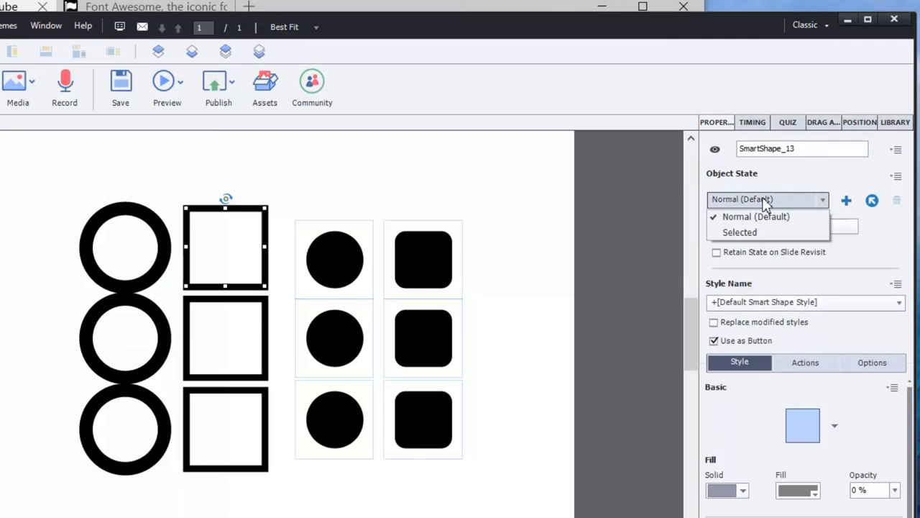
click(740, 231)
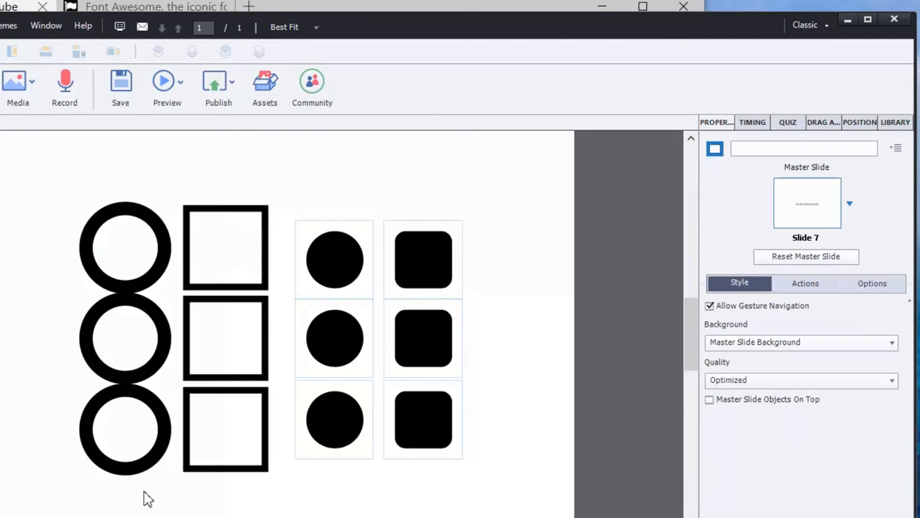
mouse_move(208, 510)
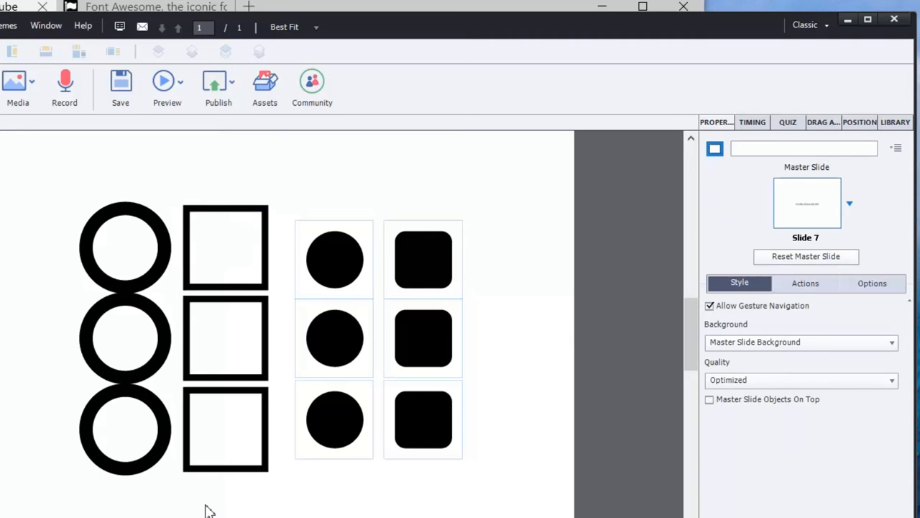
mouse_move(286, 504)
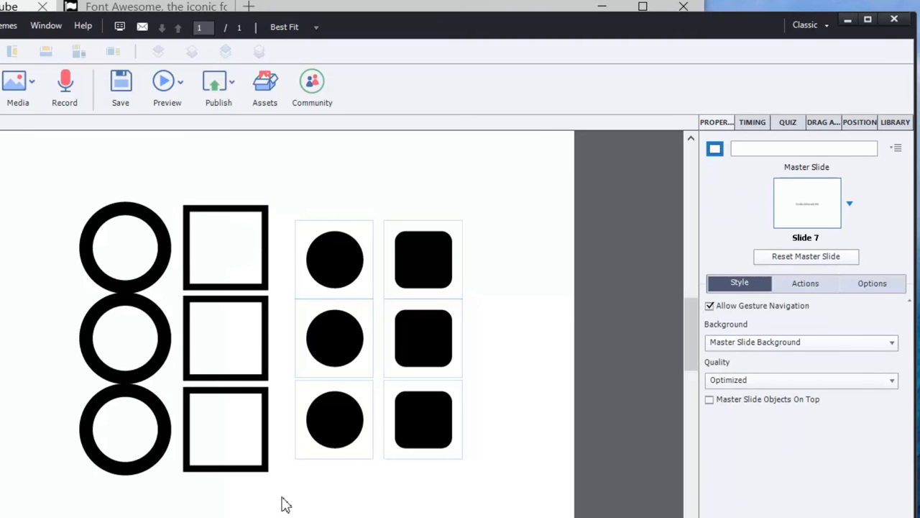
mouse_move(334, 259)
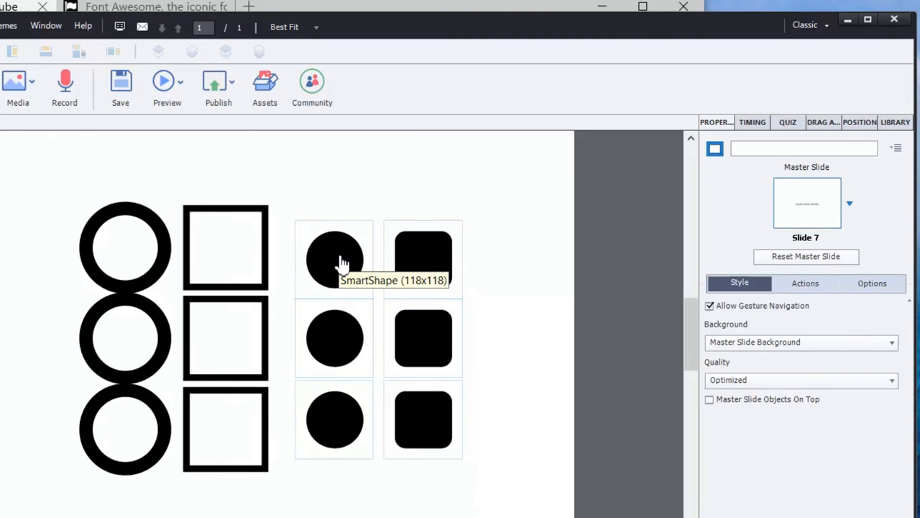
mouse_move(361, 118)
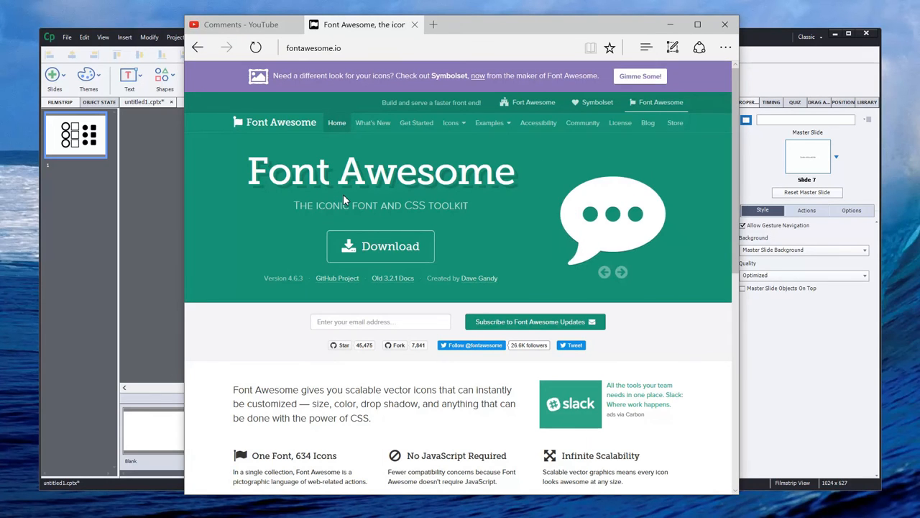
mouse_move(475, 144)
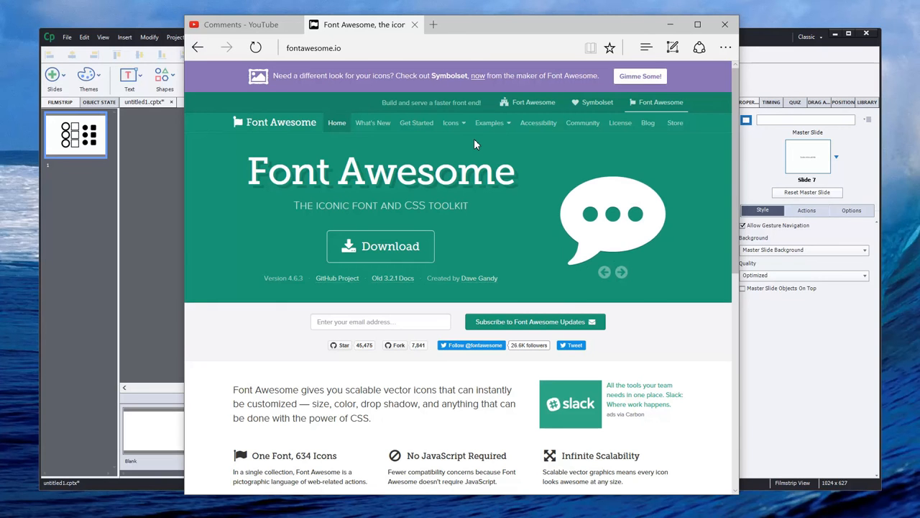
mouse_move(410, 145)
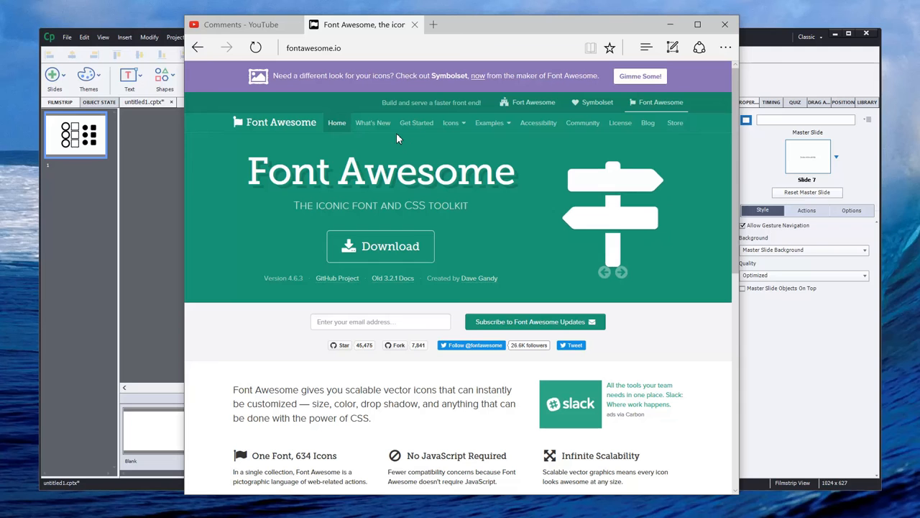
mouse_move(392, 139)
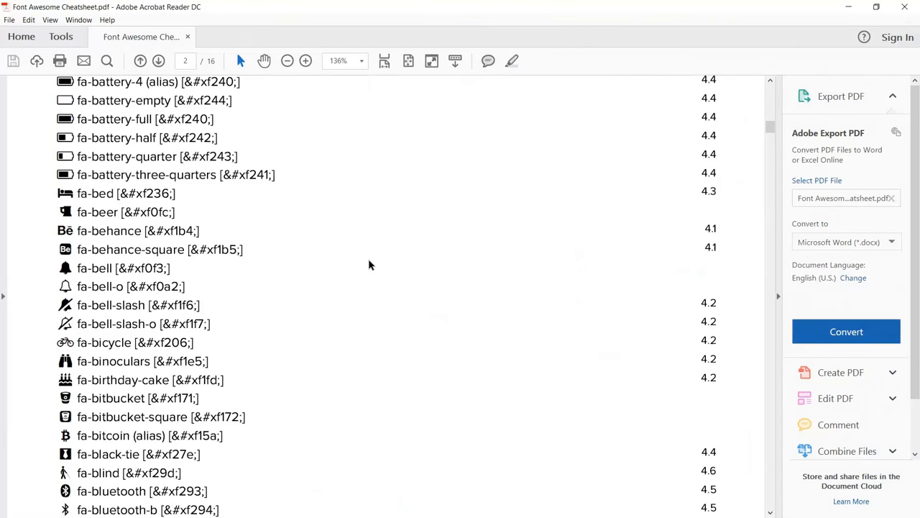
Zoom into the Font Awesome cheatsheet and scroll to the fa-a icons
click(287, 61)
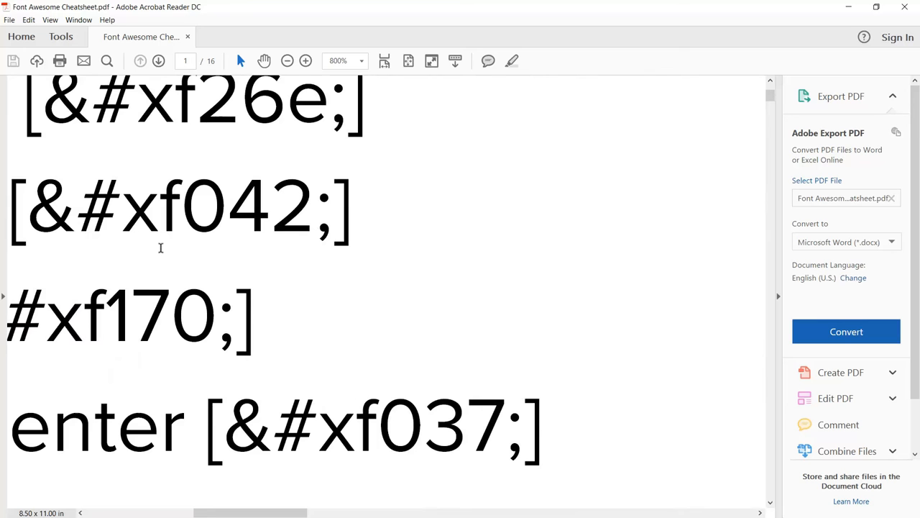
scroll(right, 3)
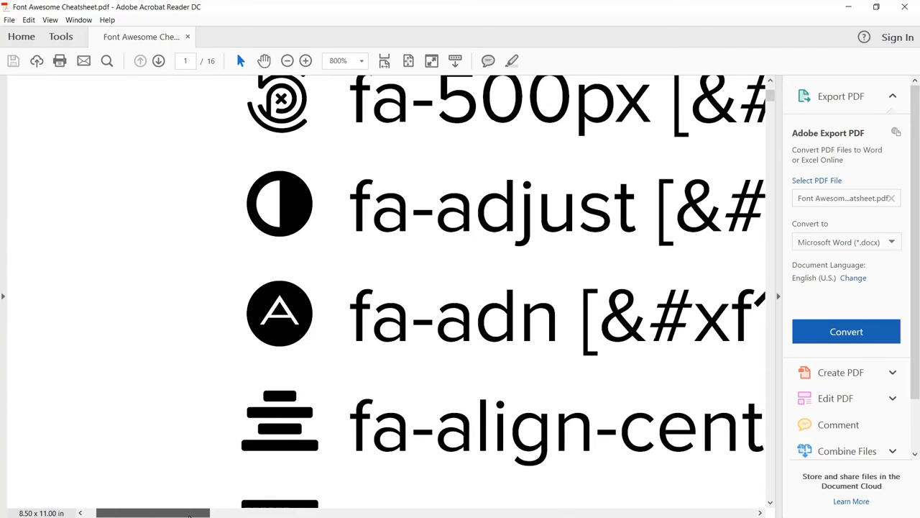
scroll(down, 3)
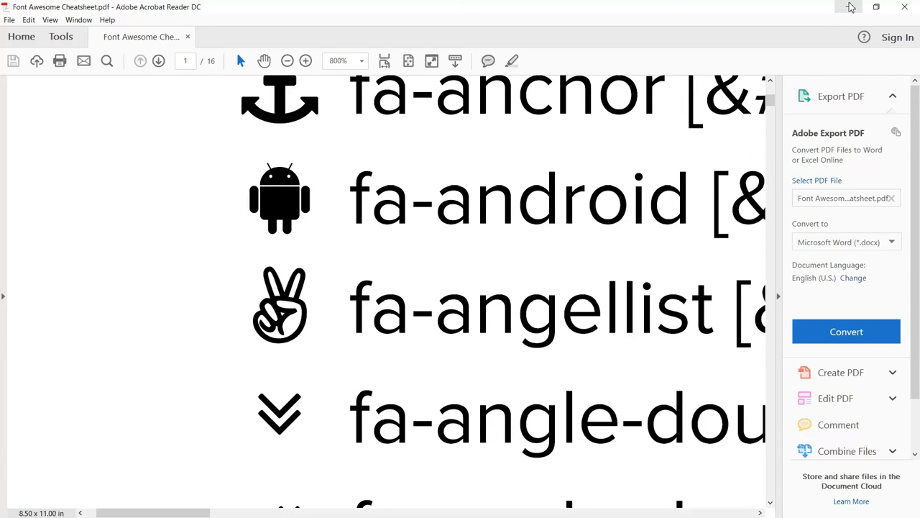
mouse_move(849, 7)
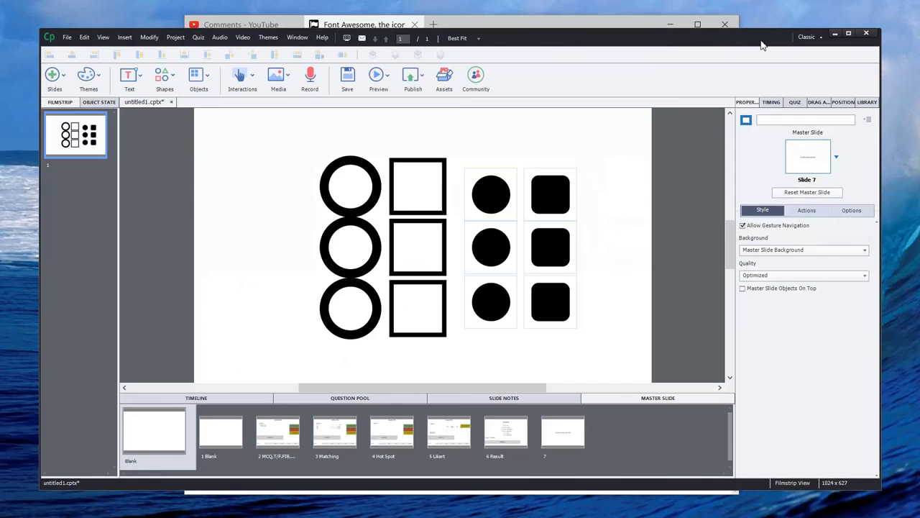
mouse_move(490, 194)
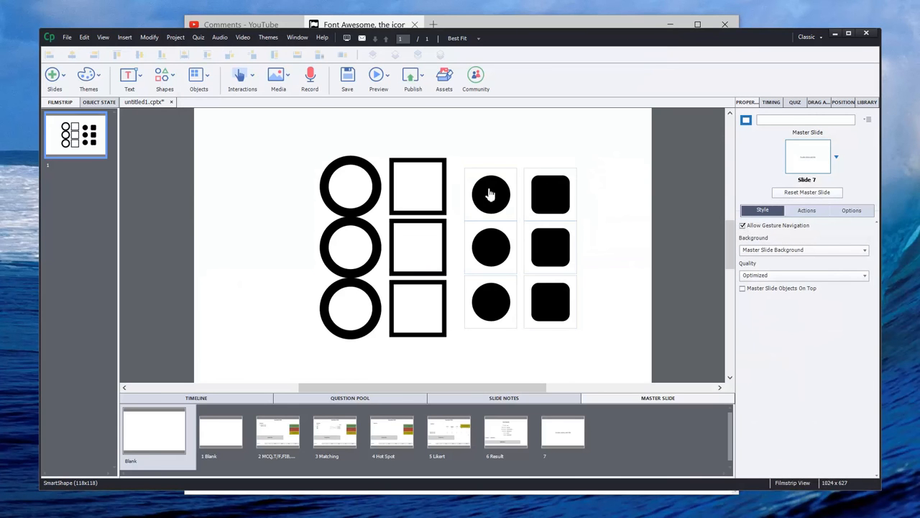
click(490, 194)
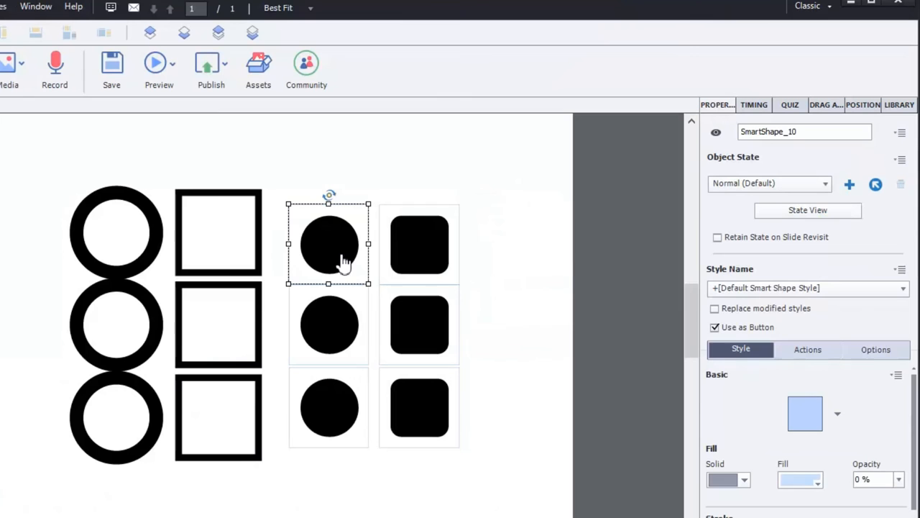
mouse_move(338, 417)
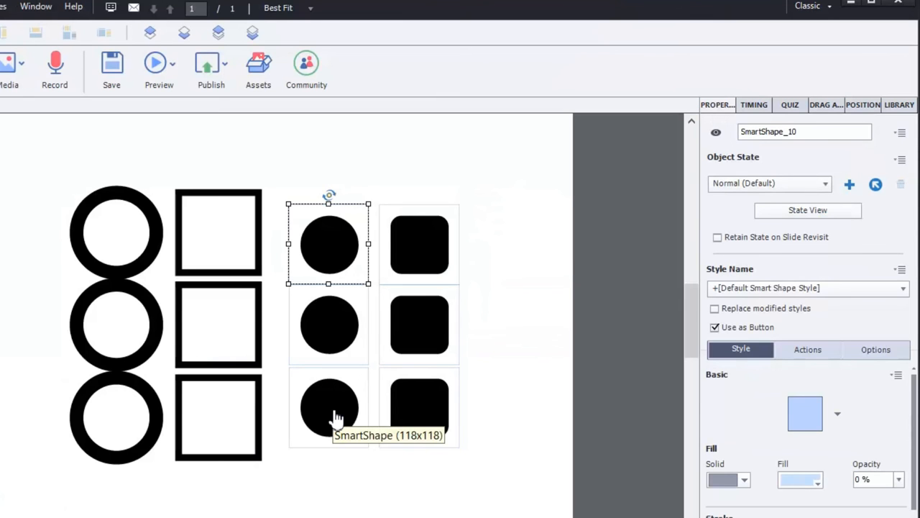
mouse_move(349, 266)
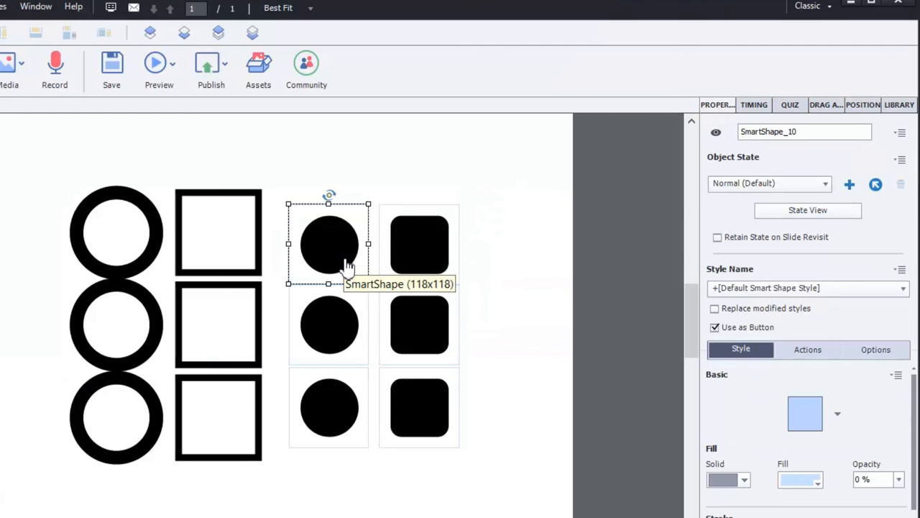
mouse_move(848, 282)
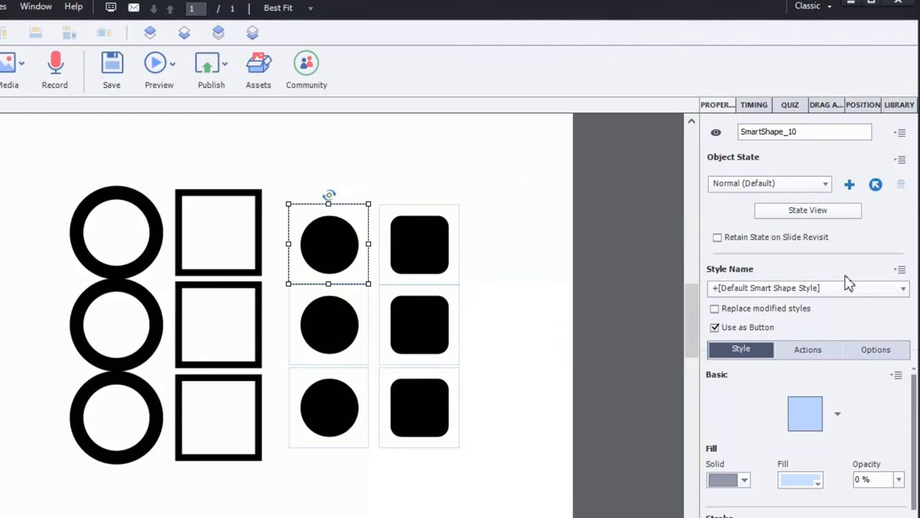
click(769, 183)
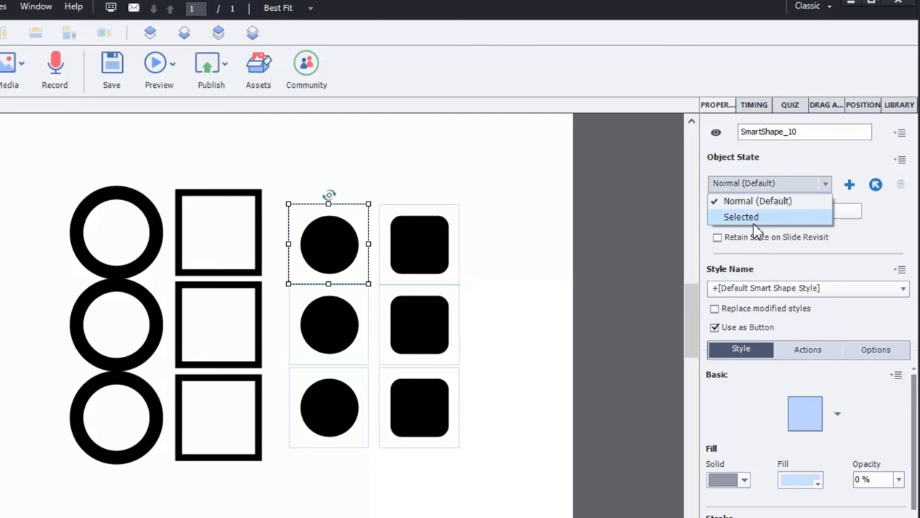
mouse_move(776, 223)
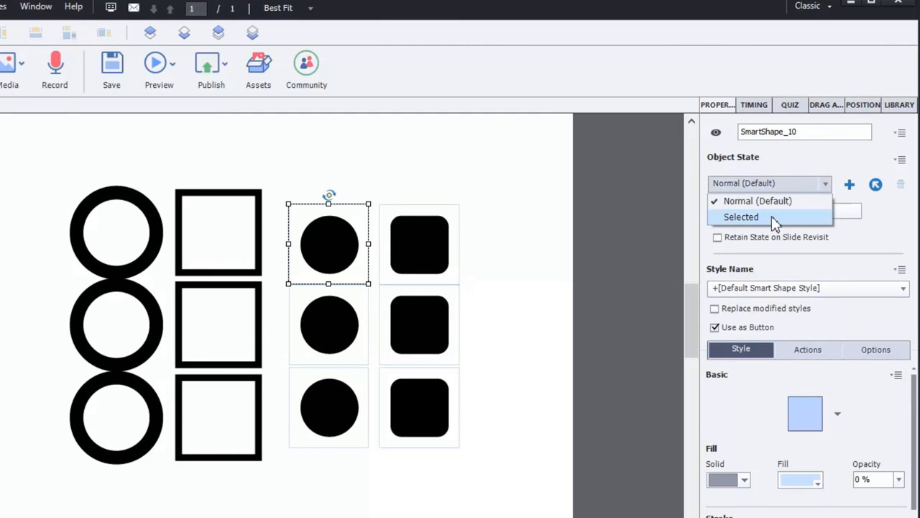
click(741, 217)
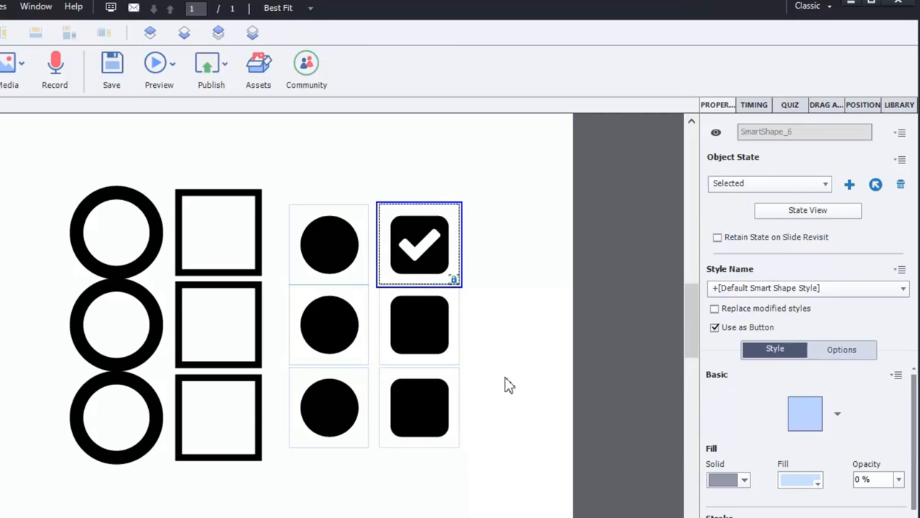
mouse_move(600, 309)
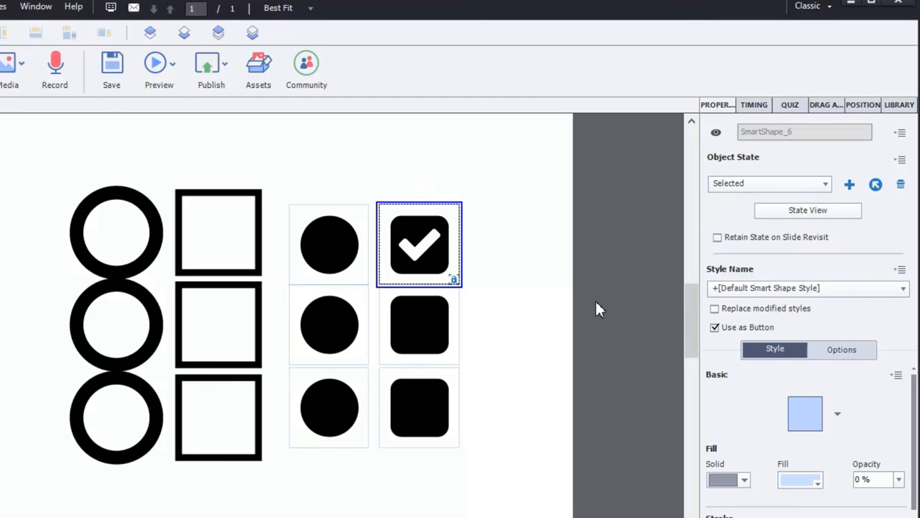
mouse_move(324, 263)
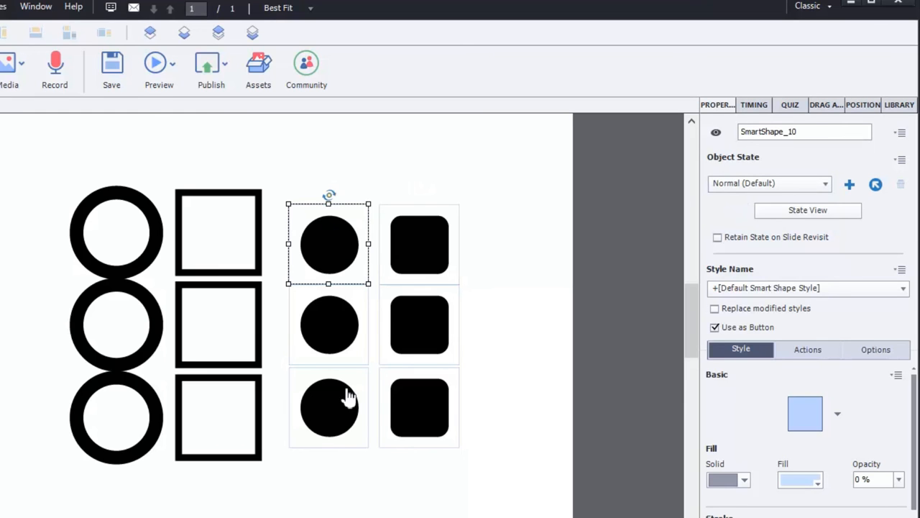
mouse_move(317, 280)
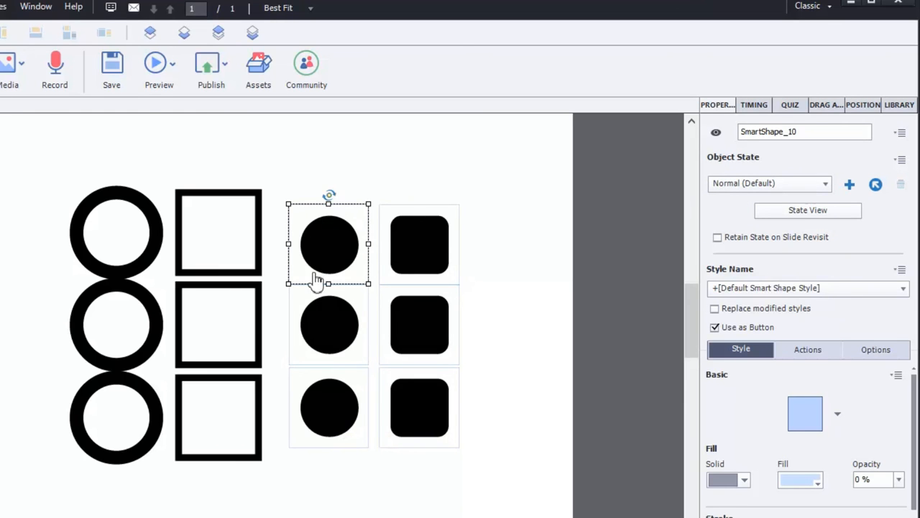
mouse_move(523, 300)
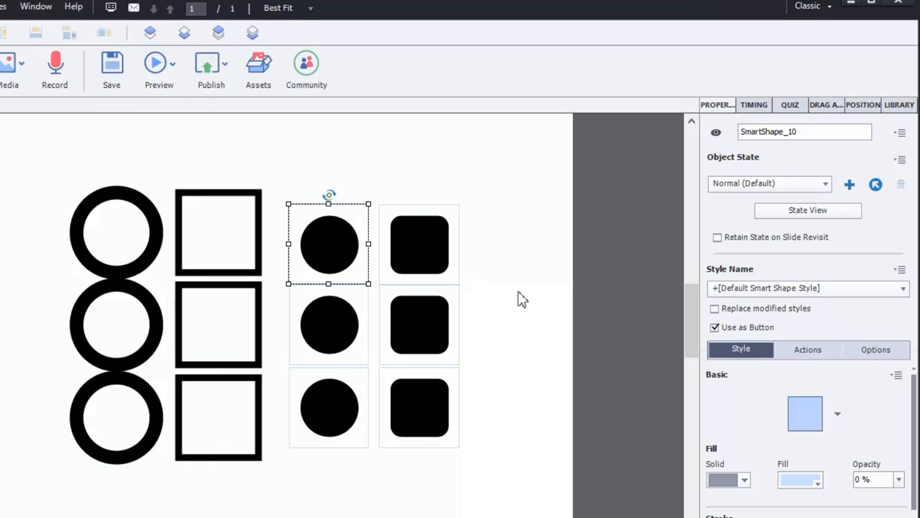
Show the top-right filled checkbox's Selected state with its white check mark
click(419, 244)
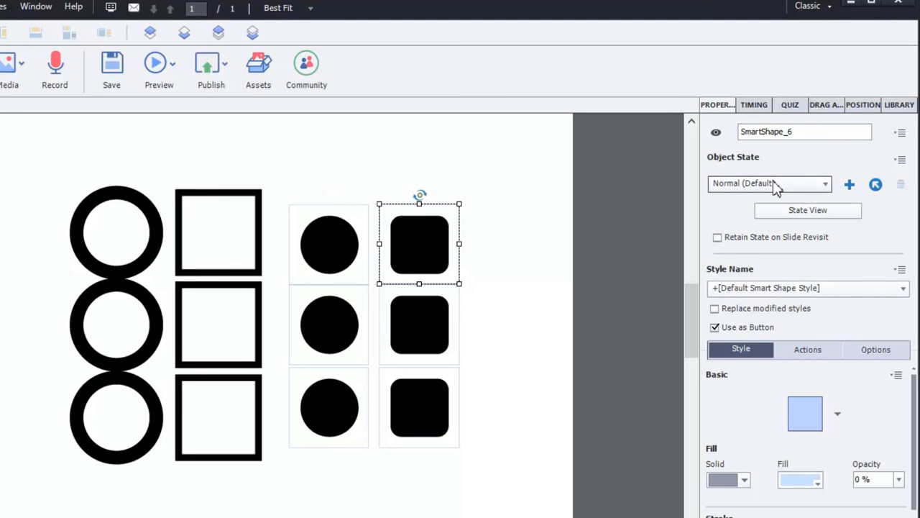
click(769, 182)
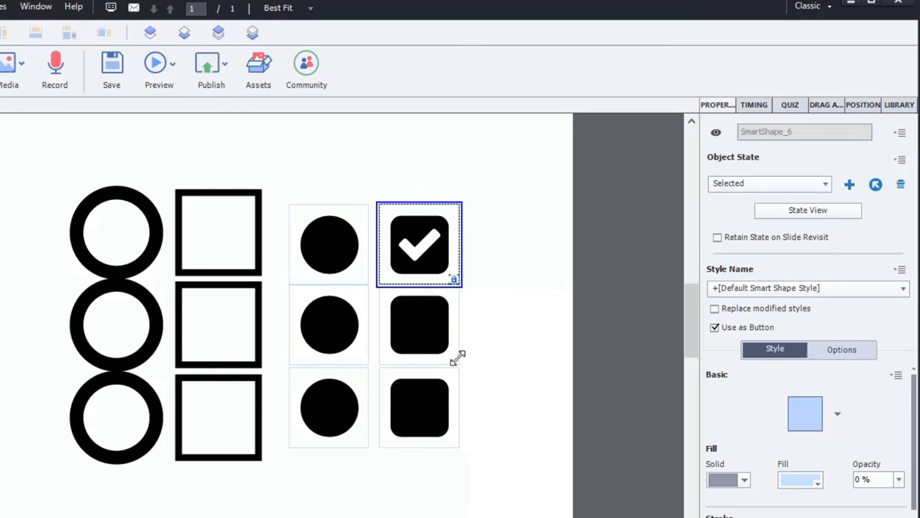
mouse_move(550, 323)
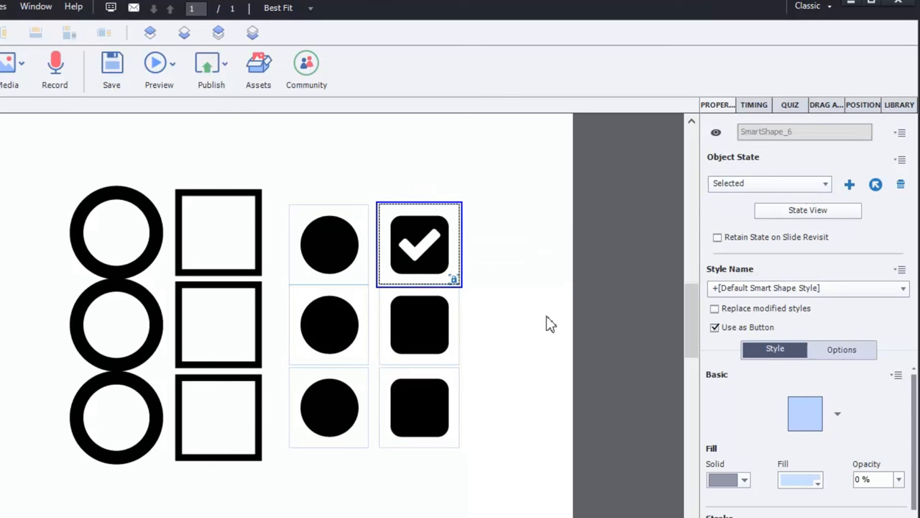
mouse_move(478, 440)
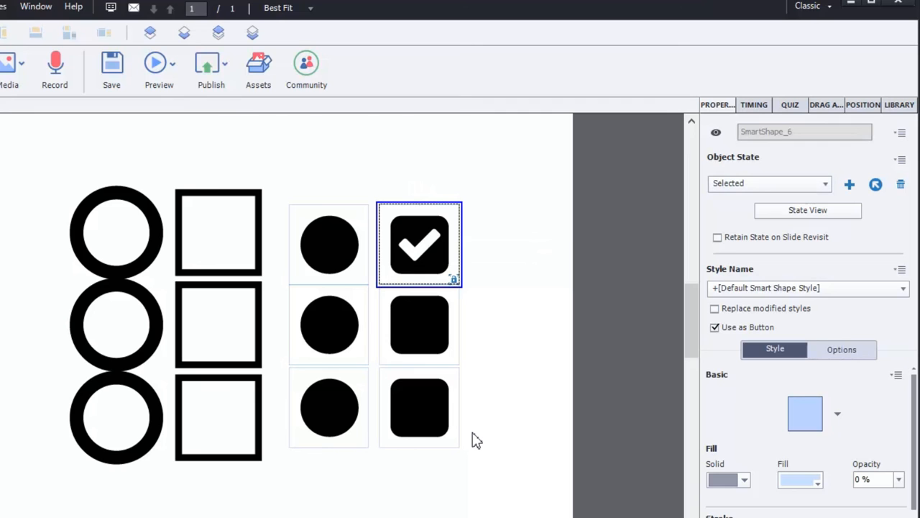
mouse_move(322, 255)
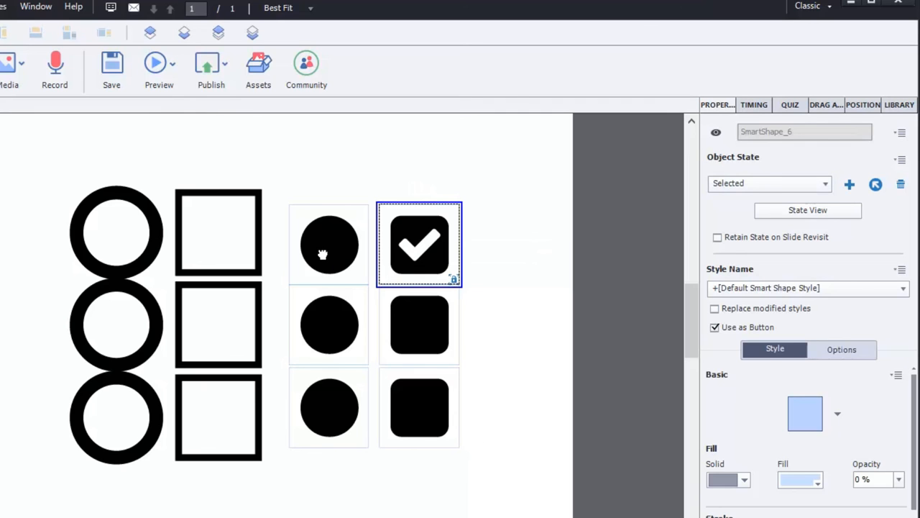
Show the top-left filled radio circle's Selected state with its white check mark
click(328, 244)
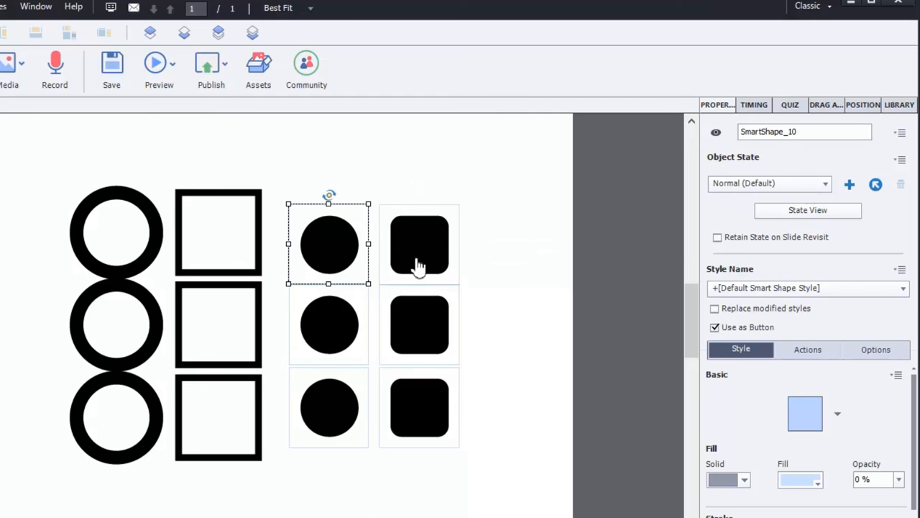
click(769, 182)
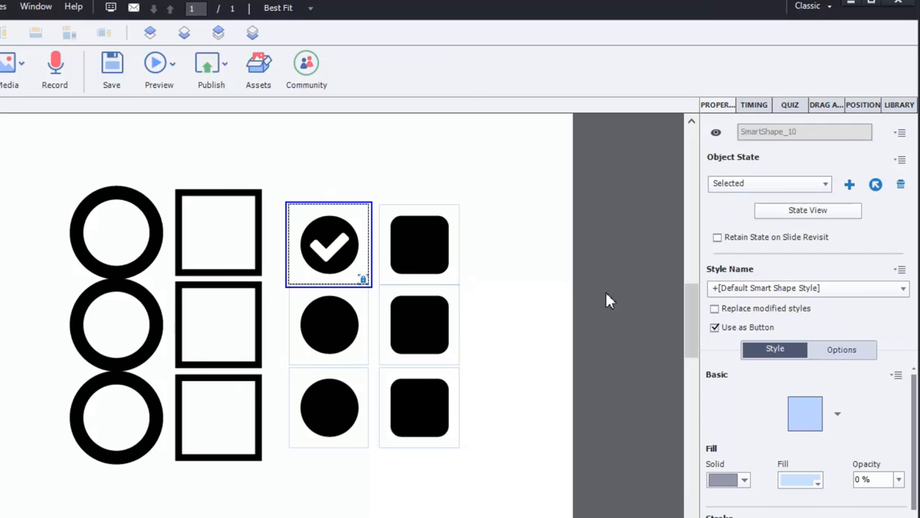
mouse_move(553, 444)
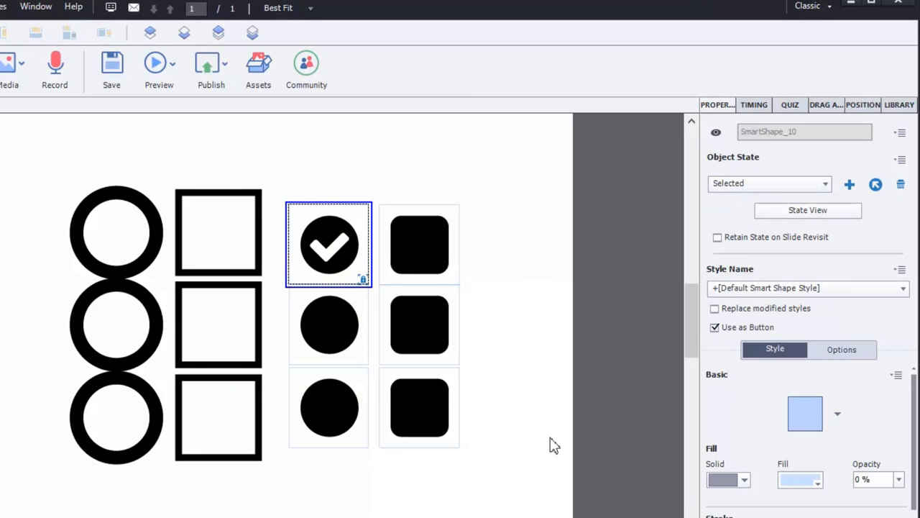
mouse_move(524, 366)
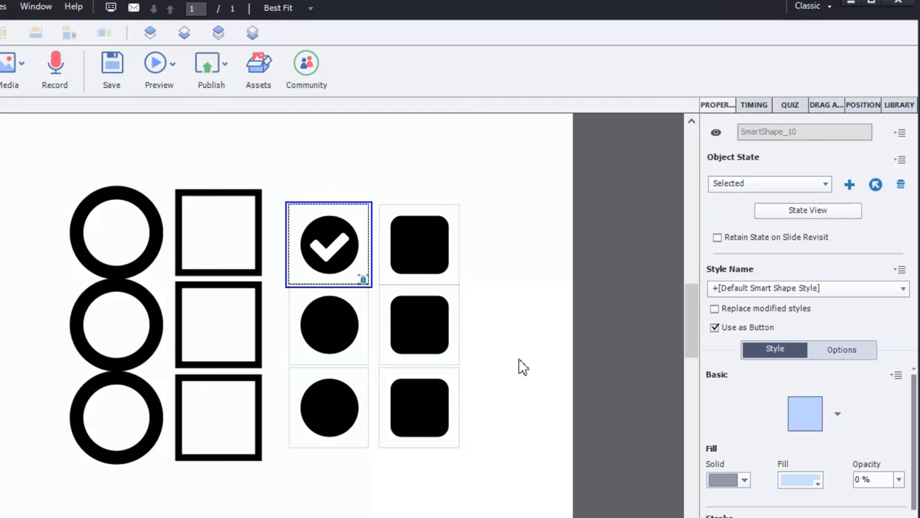
mouse_move(782, 190)
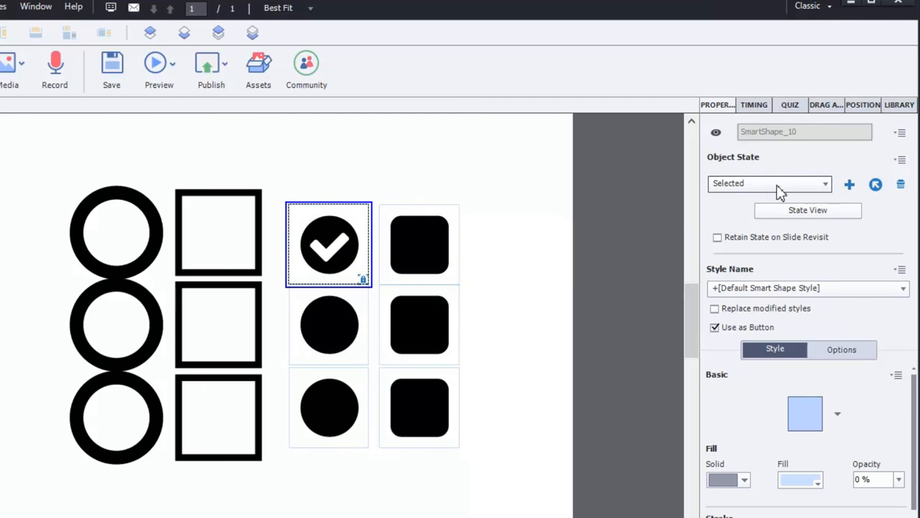